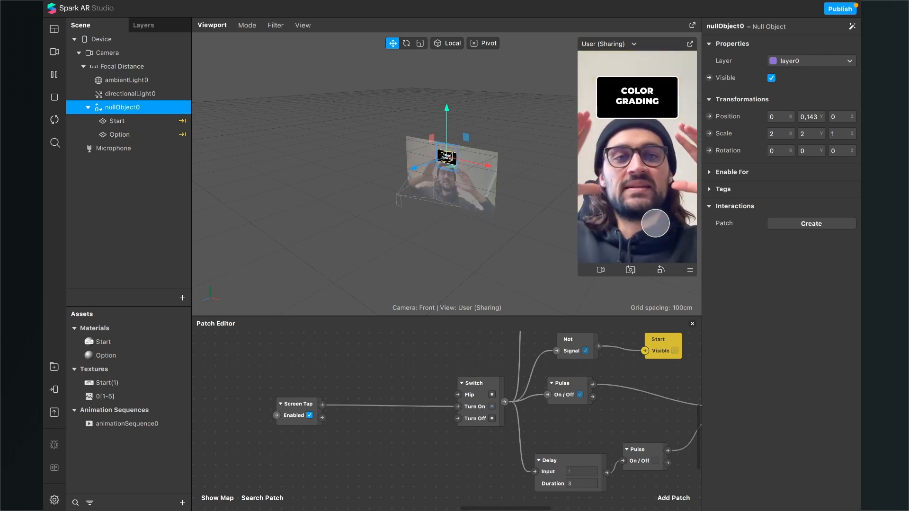
- Insert a Face Tracker object from the Add Object list into the scene
{"action": "left_click", "coordinate": [654, 461]}
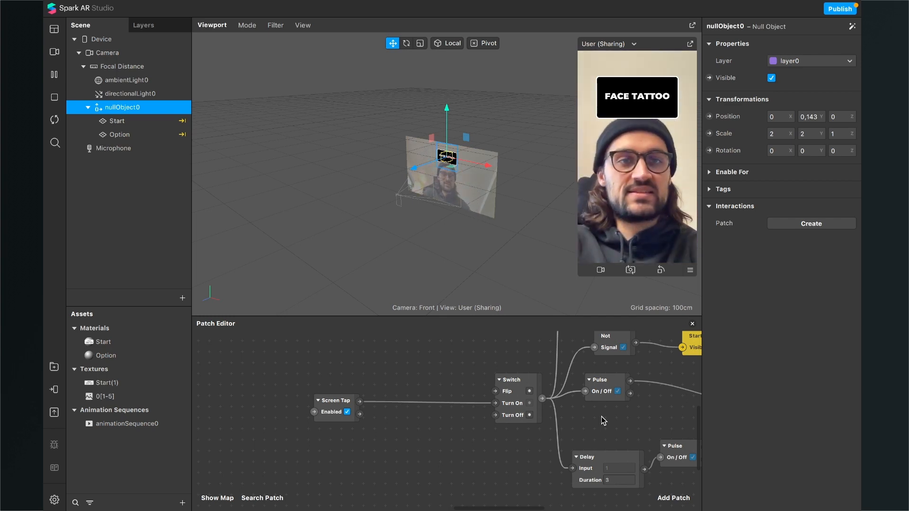
{"action": "mouse_move", "coordinate": [55, 120]}
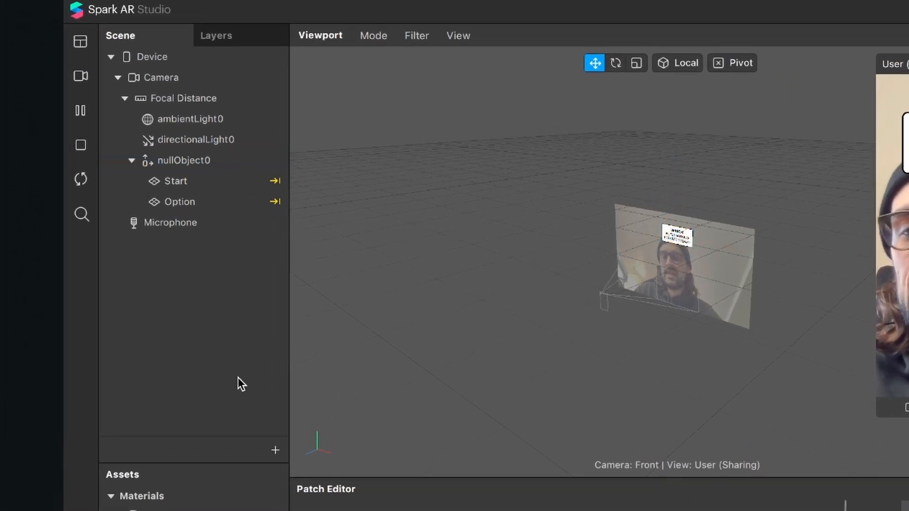
{"action": "left_click", "coordinate": [275, 451]}
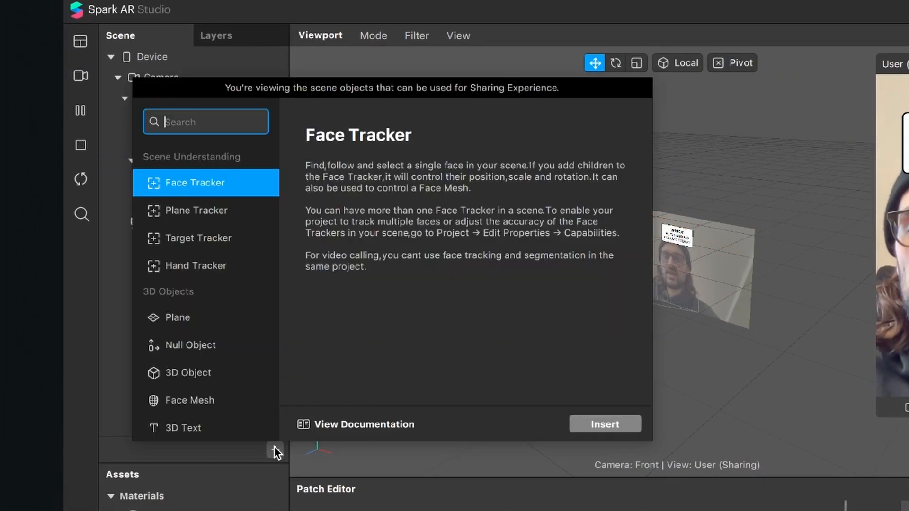
{"action": "type", "text": "fa"}
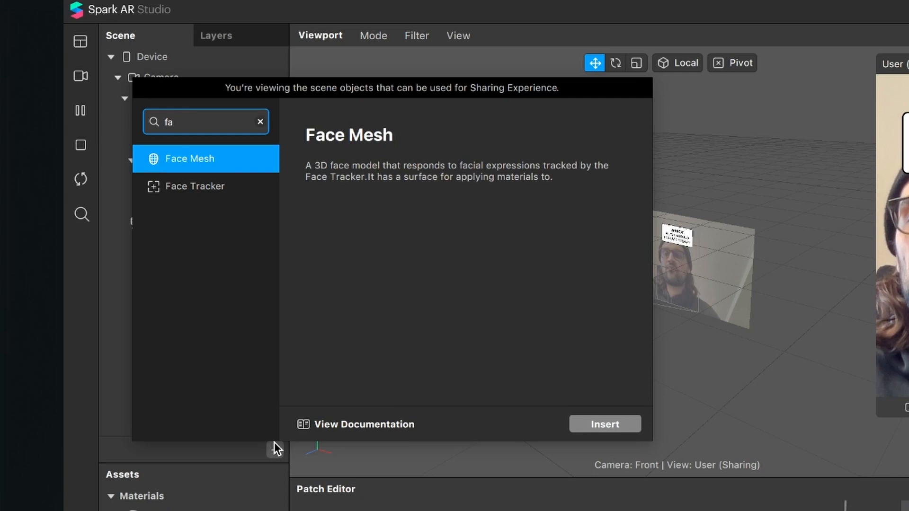
{"action": "left_click", "coordinate": [193, 186]}
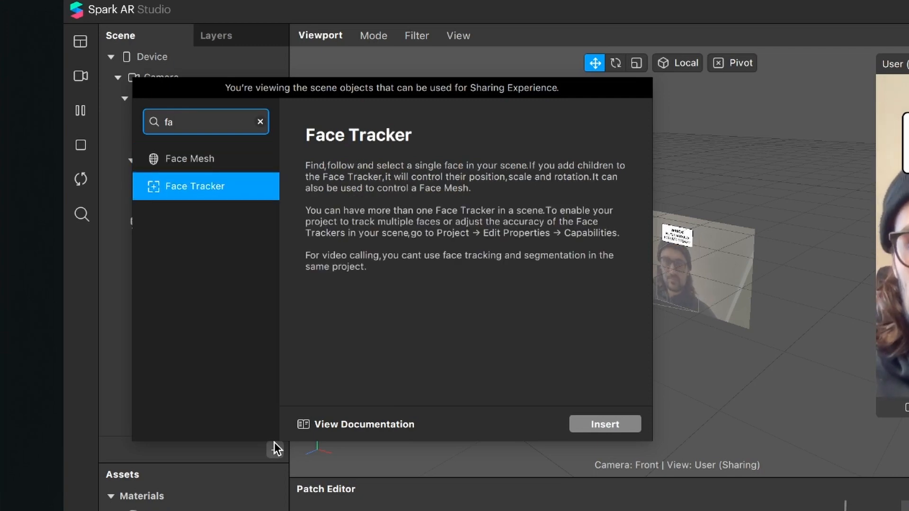
{"action": "left_click", "coordinate": [604, 424]}
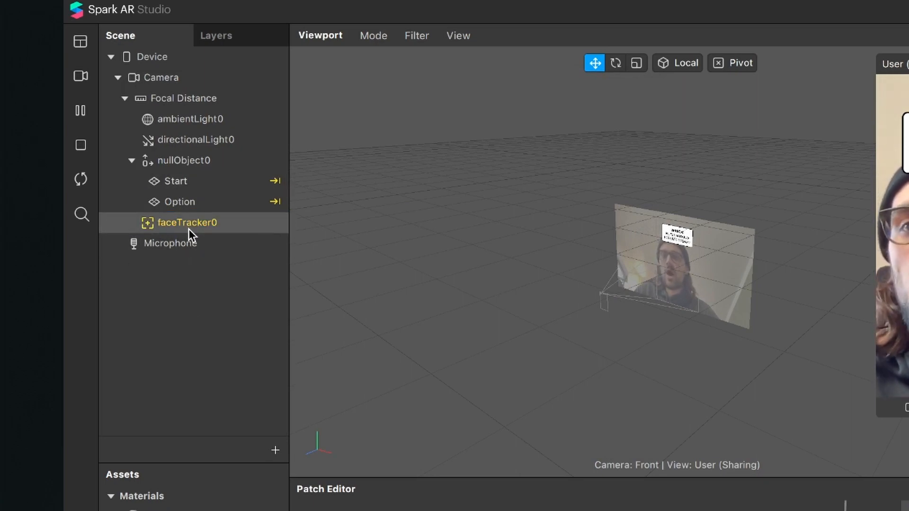
- Create the faceTracker0 patch in the Patch Editor with its Face Finder and Face Select feeds
{"action": "left_click", "coordinate": [188, 222]}
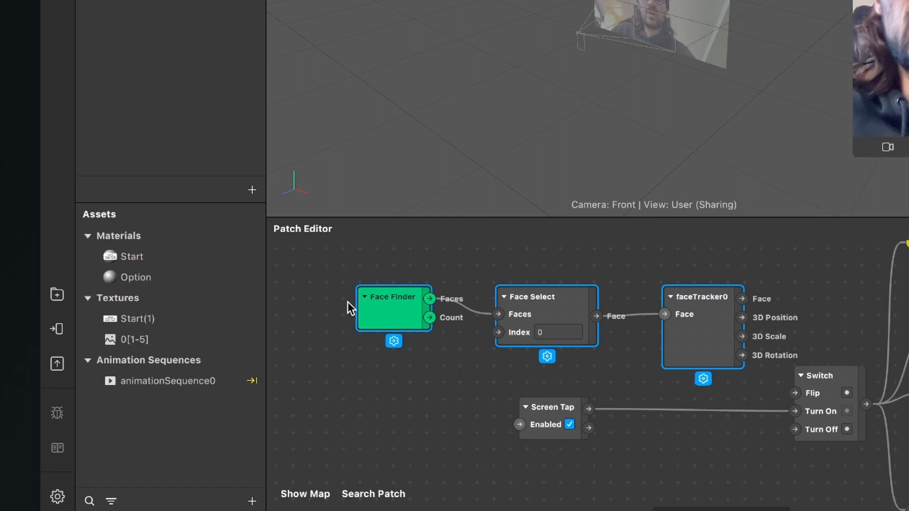
{"action": "mouse_move", "coordinate": [484, 319]}
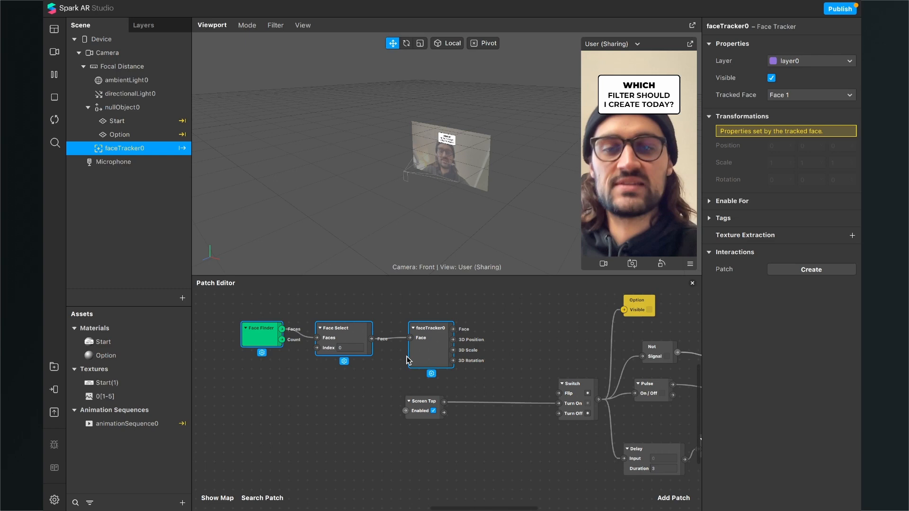
- Add a Blink patch beside the face tracker in the patch graph
{"action": "left_click", "coordinate": [673, 498]}
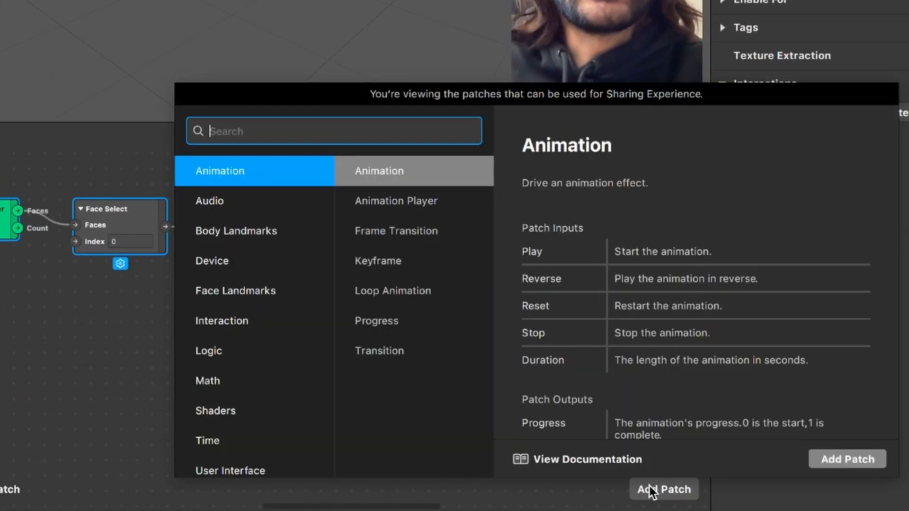
{"action": "type", "text": "Bli"}
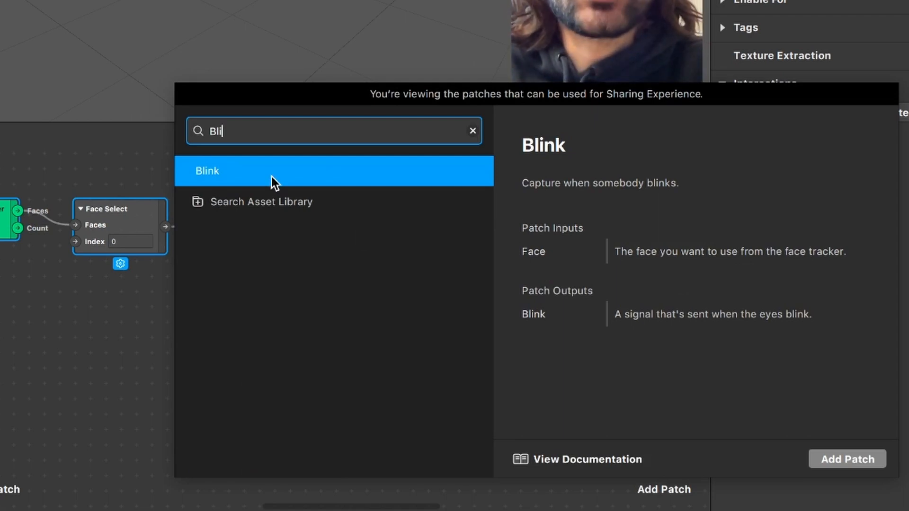
{"action": "left_click", "coordinate": [845, 459]}
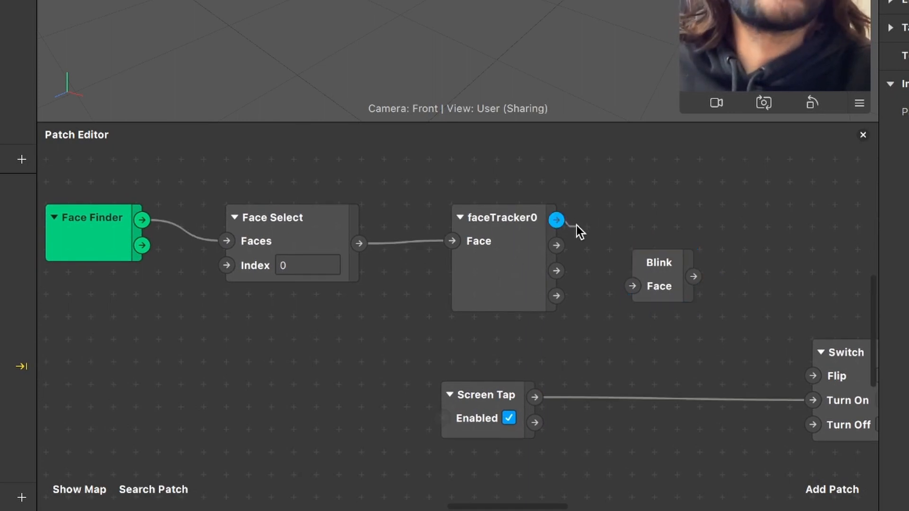
- Connect faceTracker0's Face output to Blink, and Blink's output to the Switch
{"action": "left_click_drag", "start_coordinate": [555, 221], "coordinate": [632, 286]}
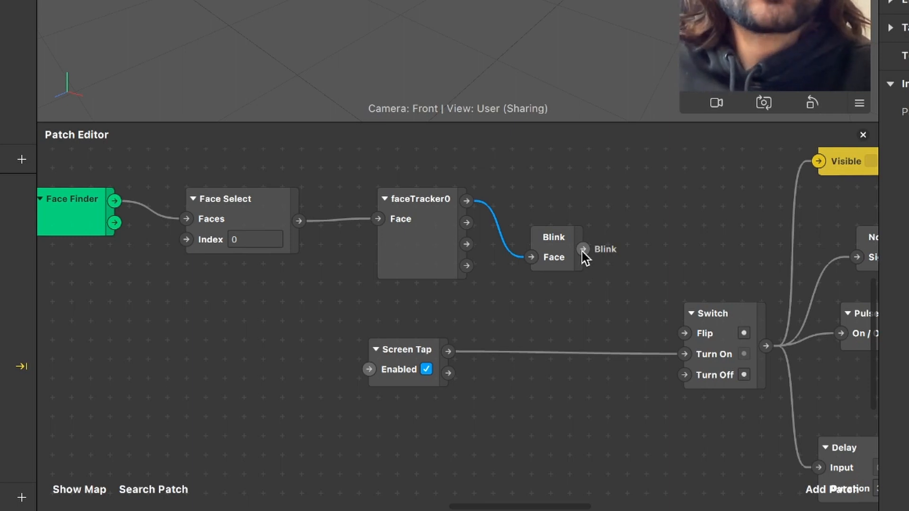
{"action": "left_click_drag", "start_coordinate": [584, 249], "coordinate": [660, 338]}
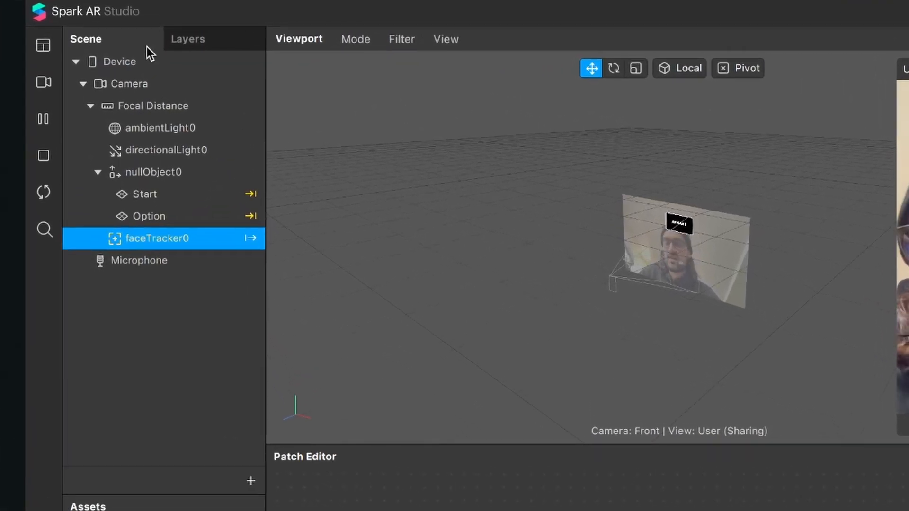
- Set the Device's On Opening instruction to 'Blink your eyes' from the full instruction list
{"action": "left_click", "coordinate": [120, 62]}
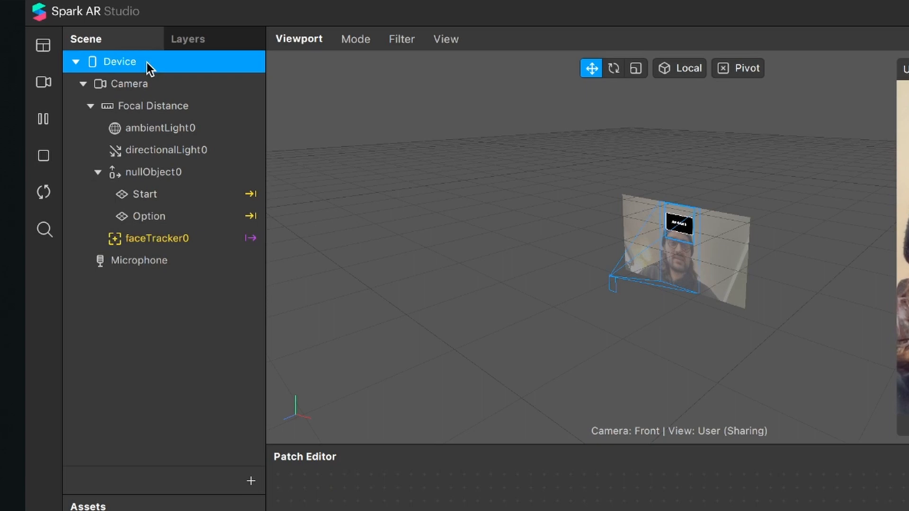
{"action": "left_click", "coordinate": [120, 61]}
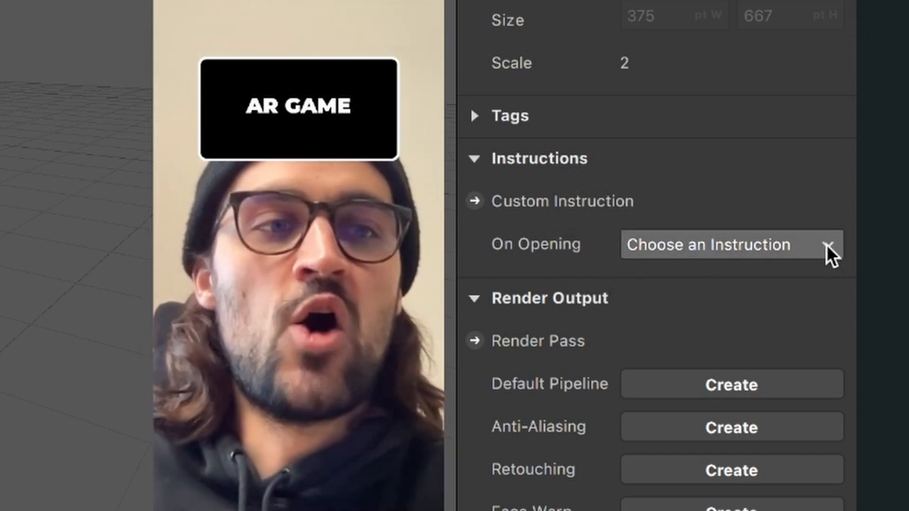
{"action": "left_click", "coordinate": [725, 245]}
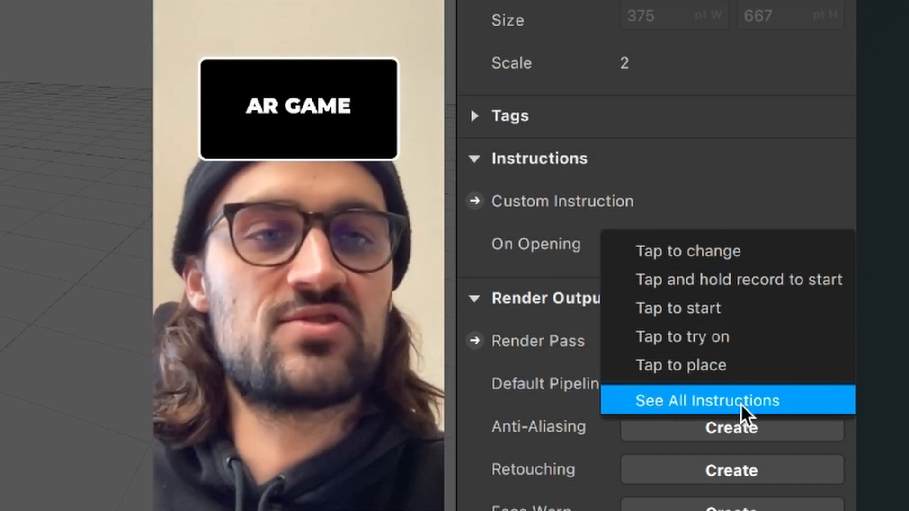
{"action": "left_click", "coordinate": [703, 400]}
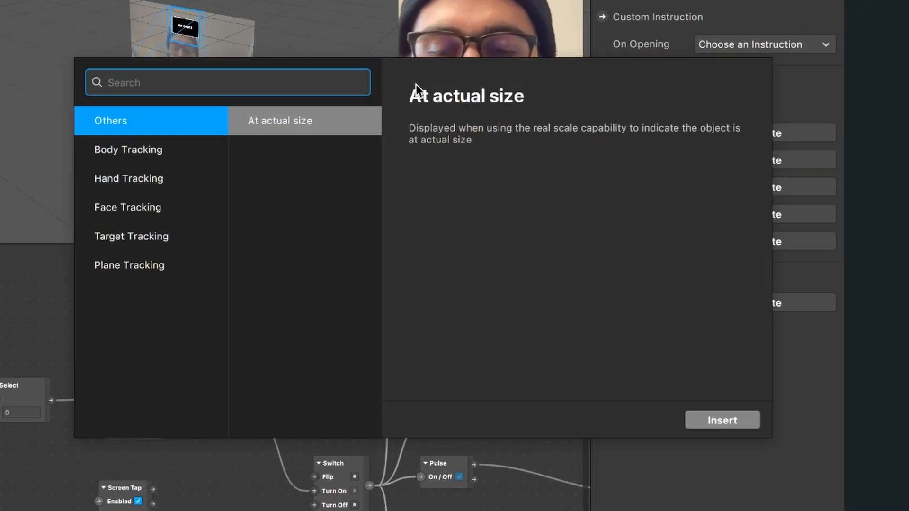
{"action": "type", "text": "bli"}
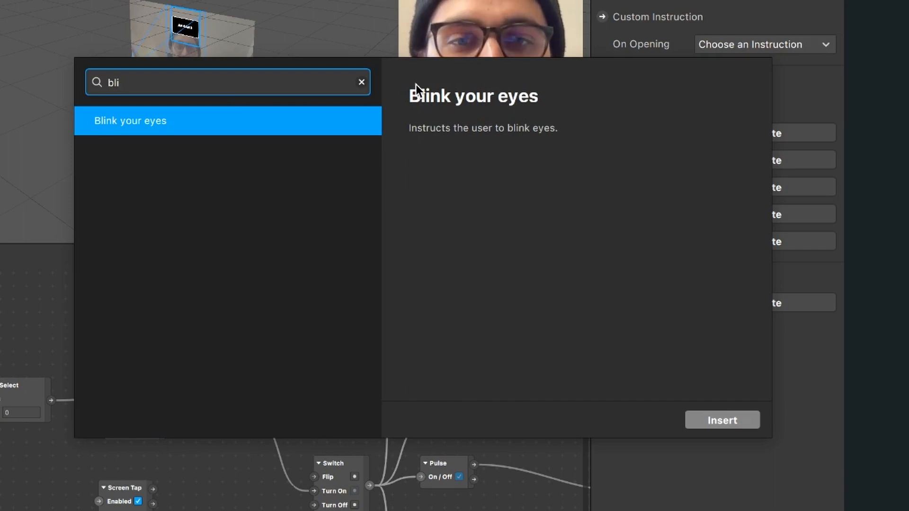
{"action": "left_click", "coordinate": [722, 420]}
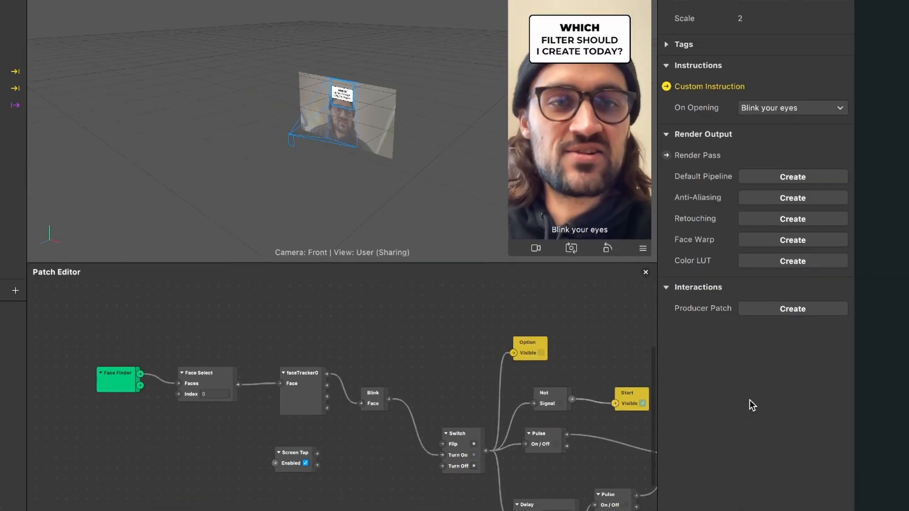